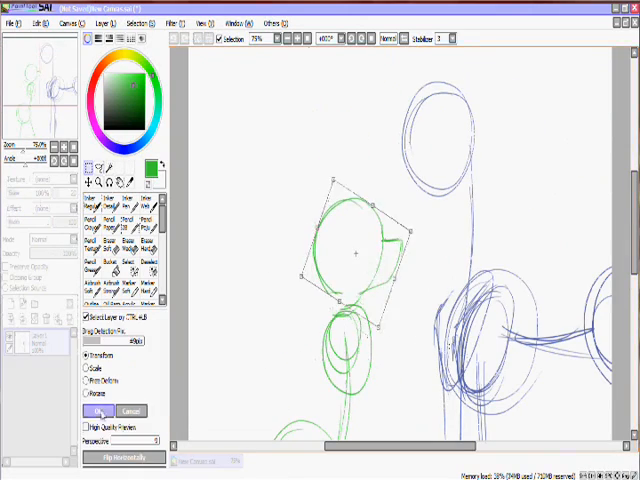
# - Apply the tilted rotation to the green head sketch layer
pyautogui.click(98, 410)
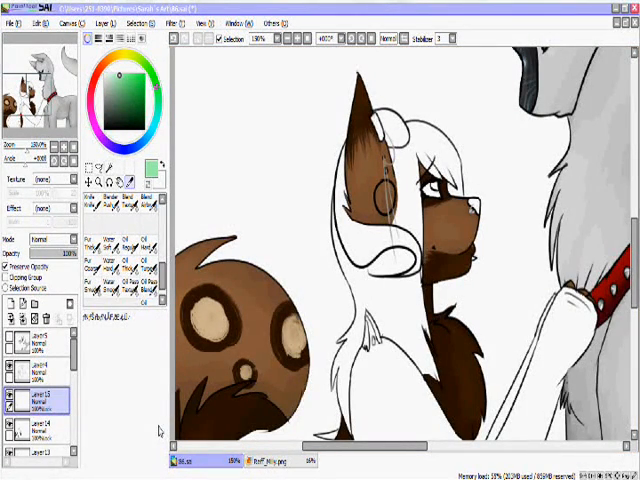
# - Select a fur layer or brush in the coloured dog illustration to resume painting
pyautogui.click(88, 293)
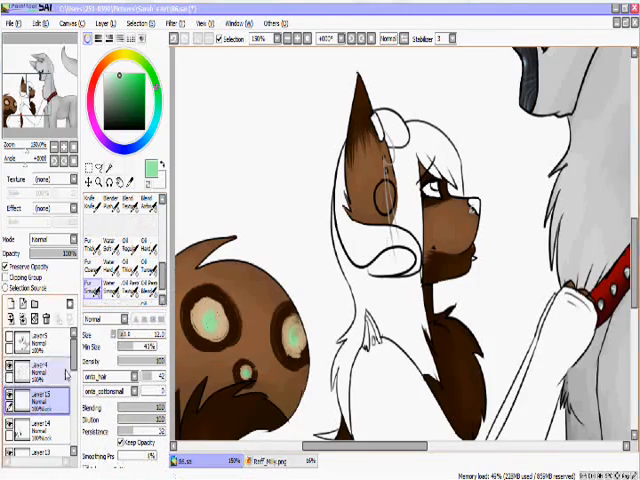